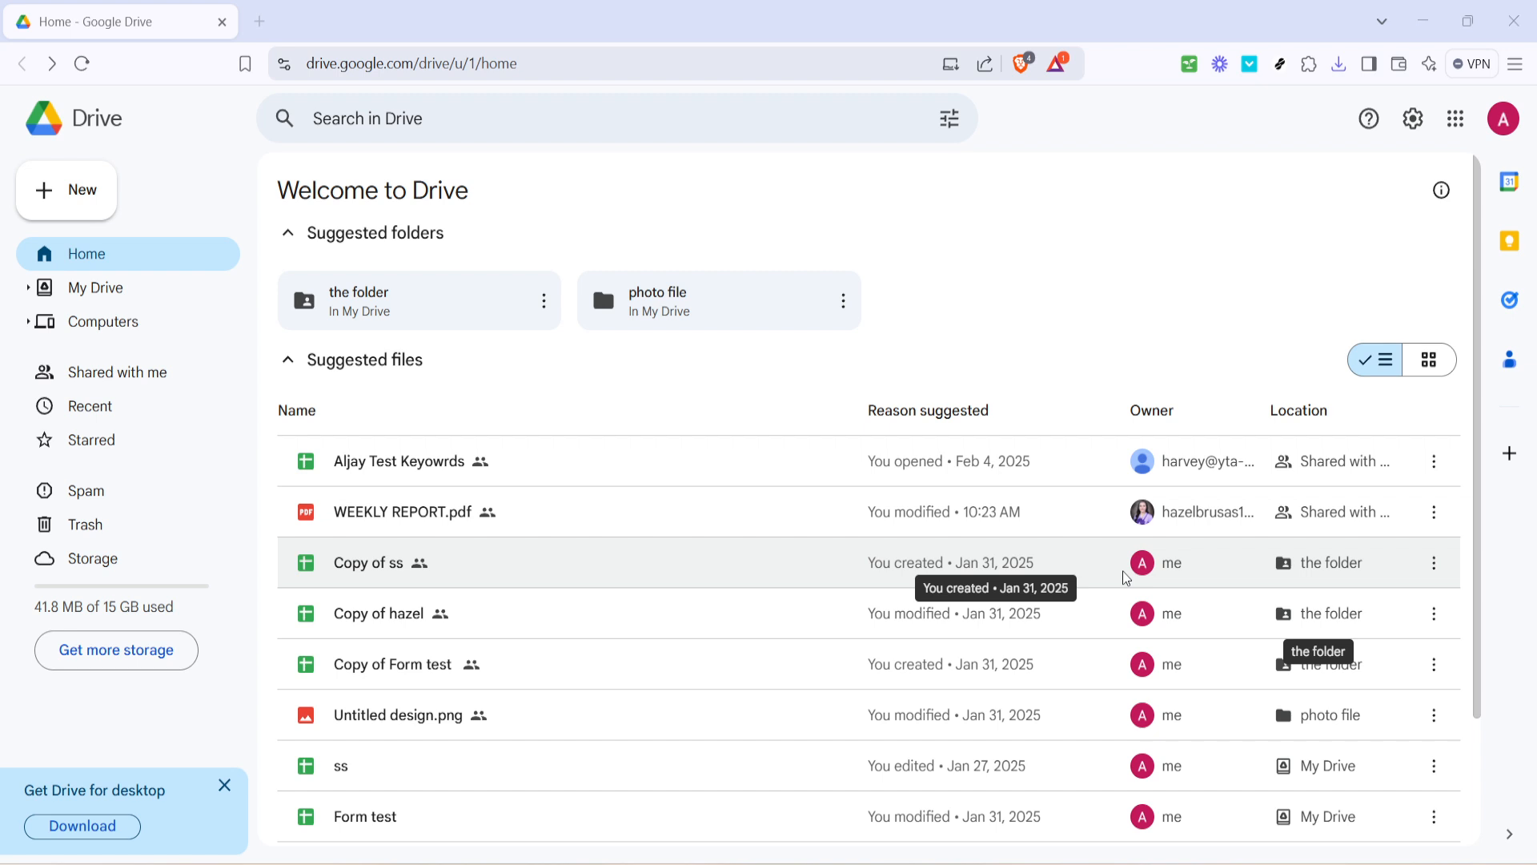
pyautogui.moveTo(1265, 344)
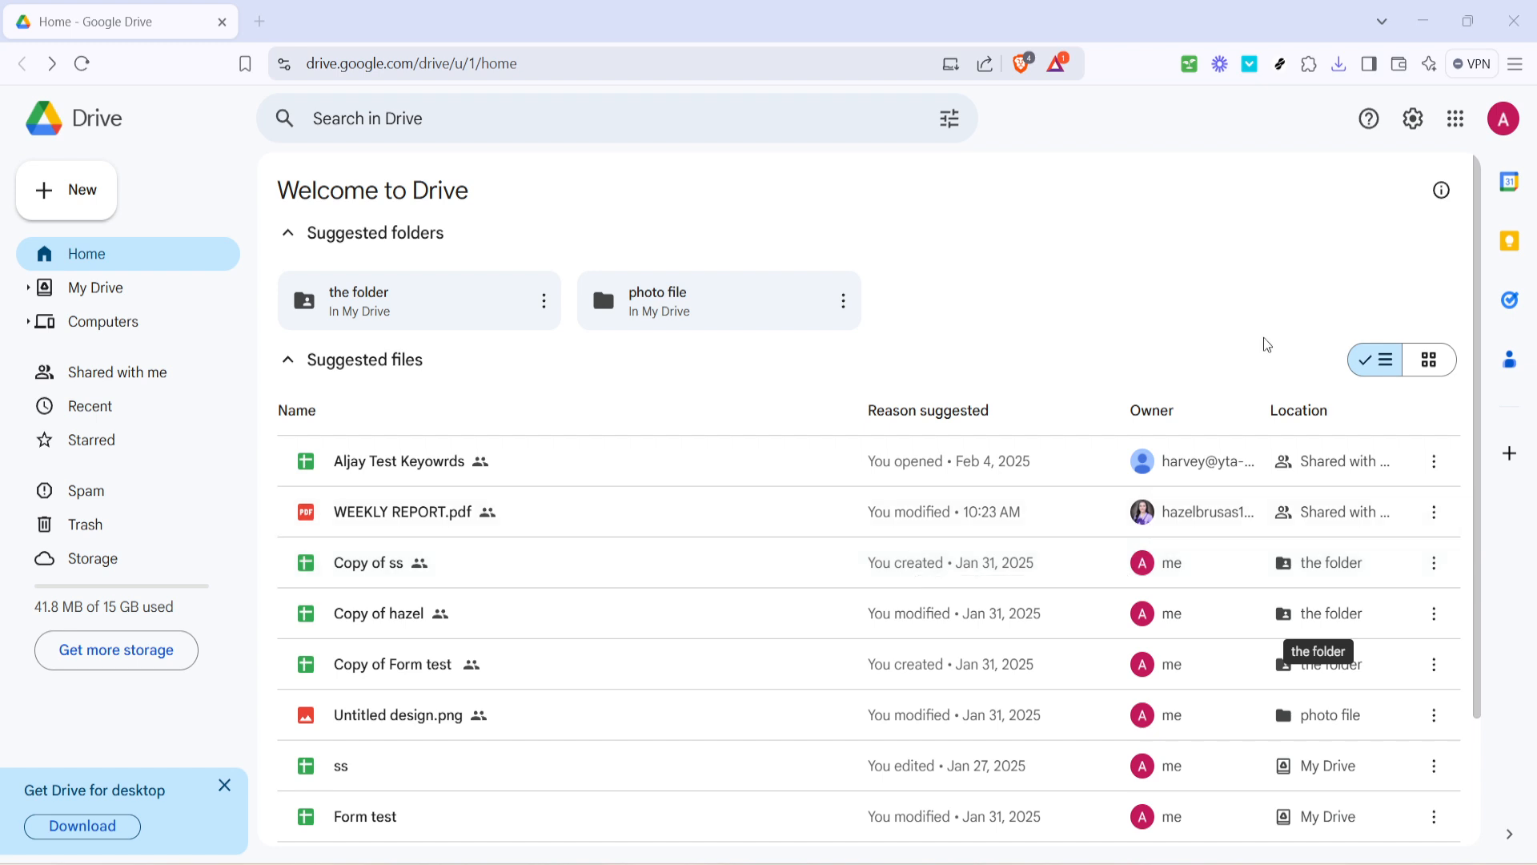
pyautogui.moveTo(1337, 183)
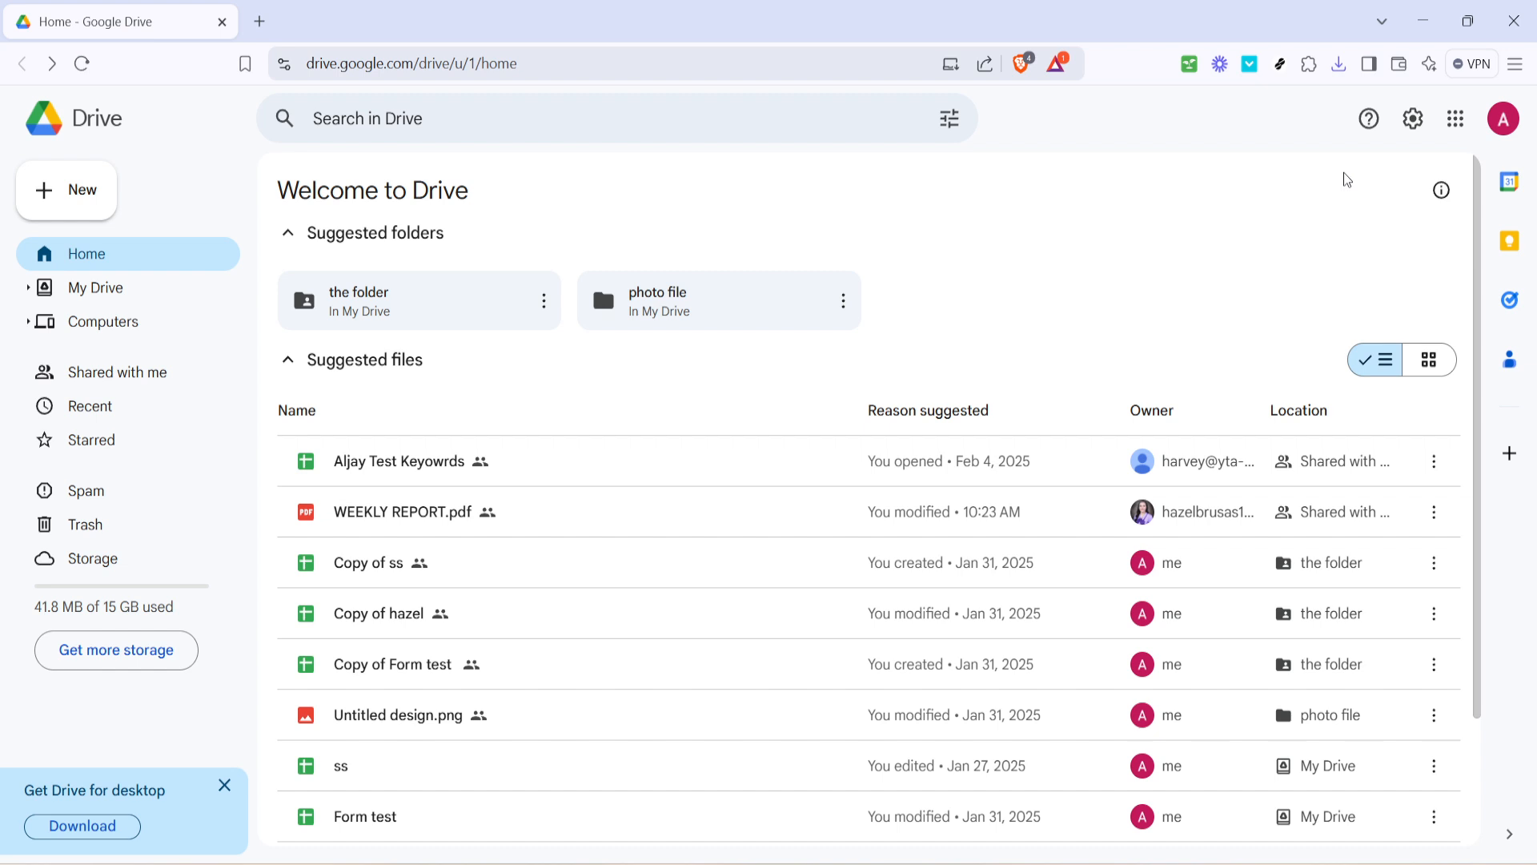
pyautogui.moveTo(1365, 168)
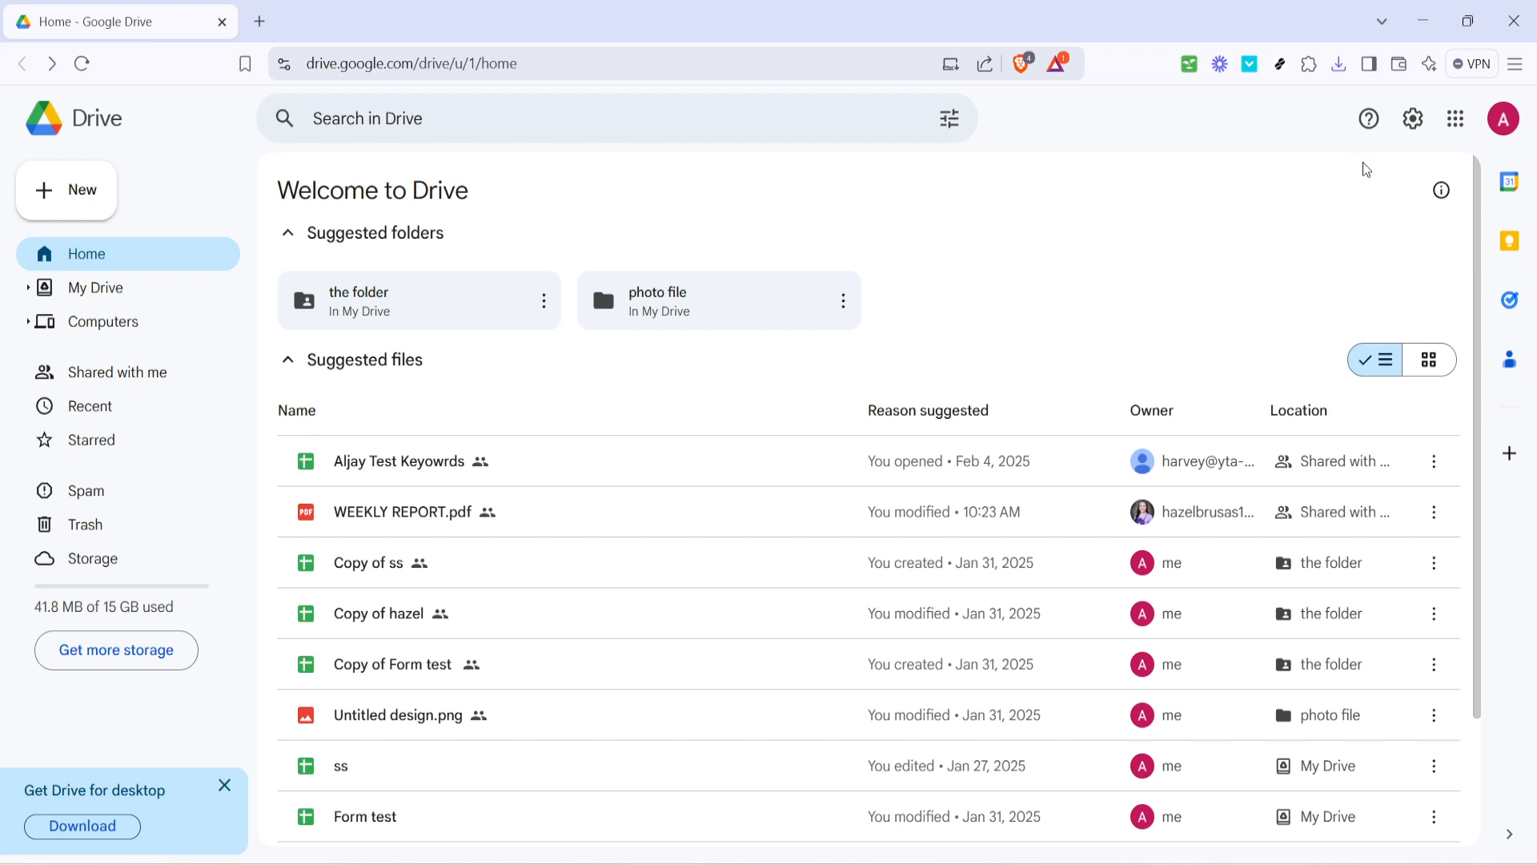
# Reveal the gear menu with Settings and Keyboard shortcuts options
pyautogui.click(1412, 118)
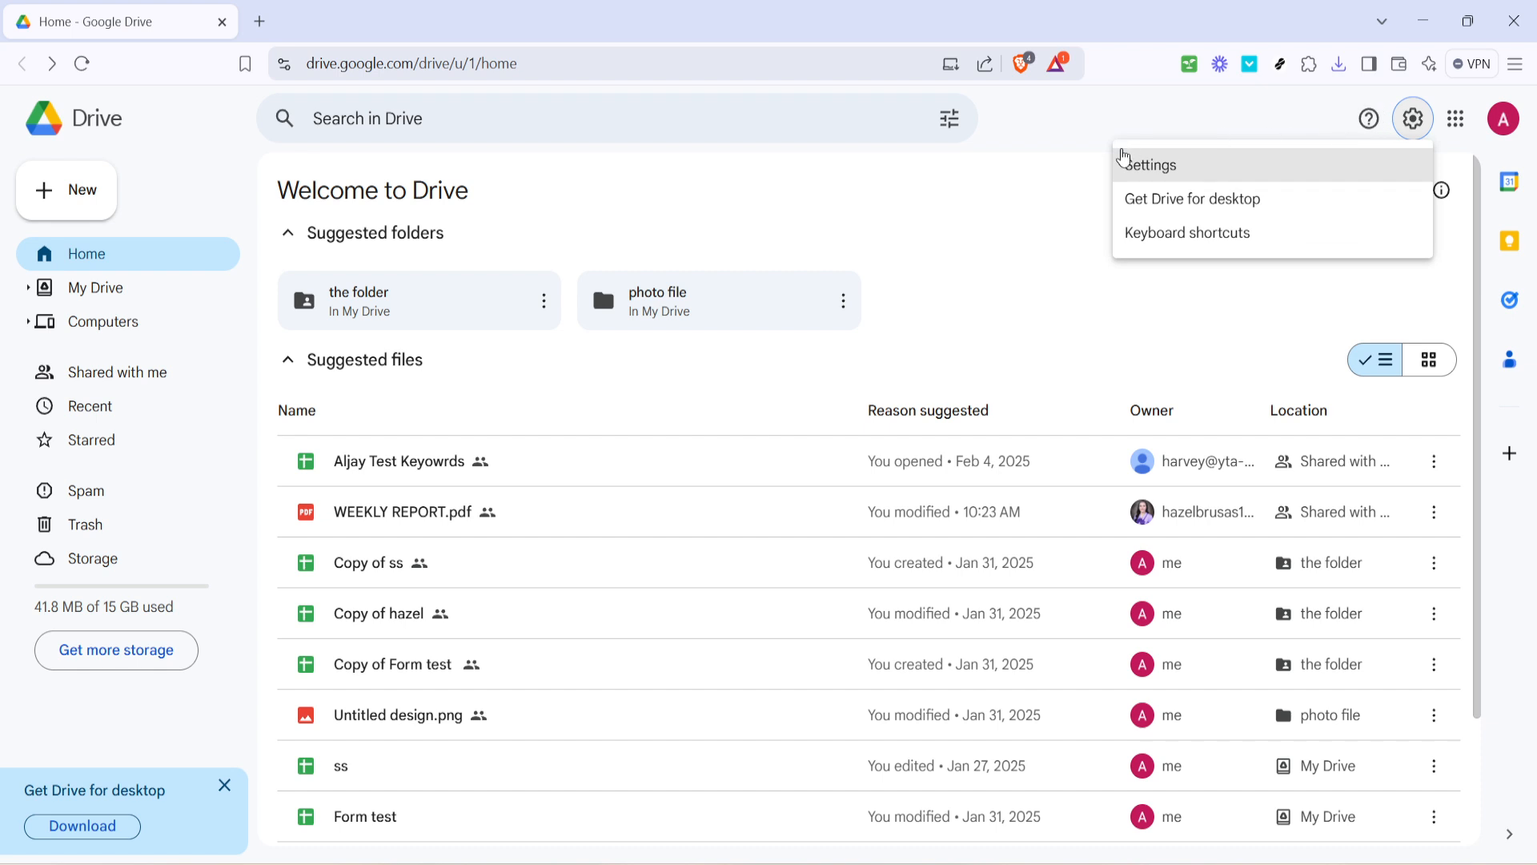
pyautogui.moveTo(1145, 163)
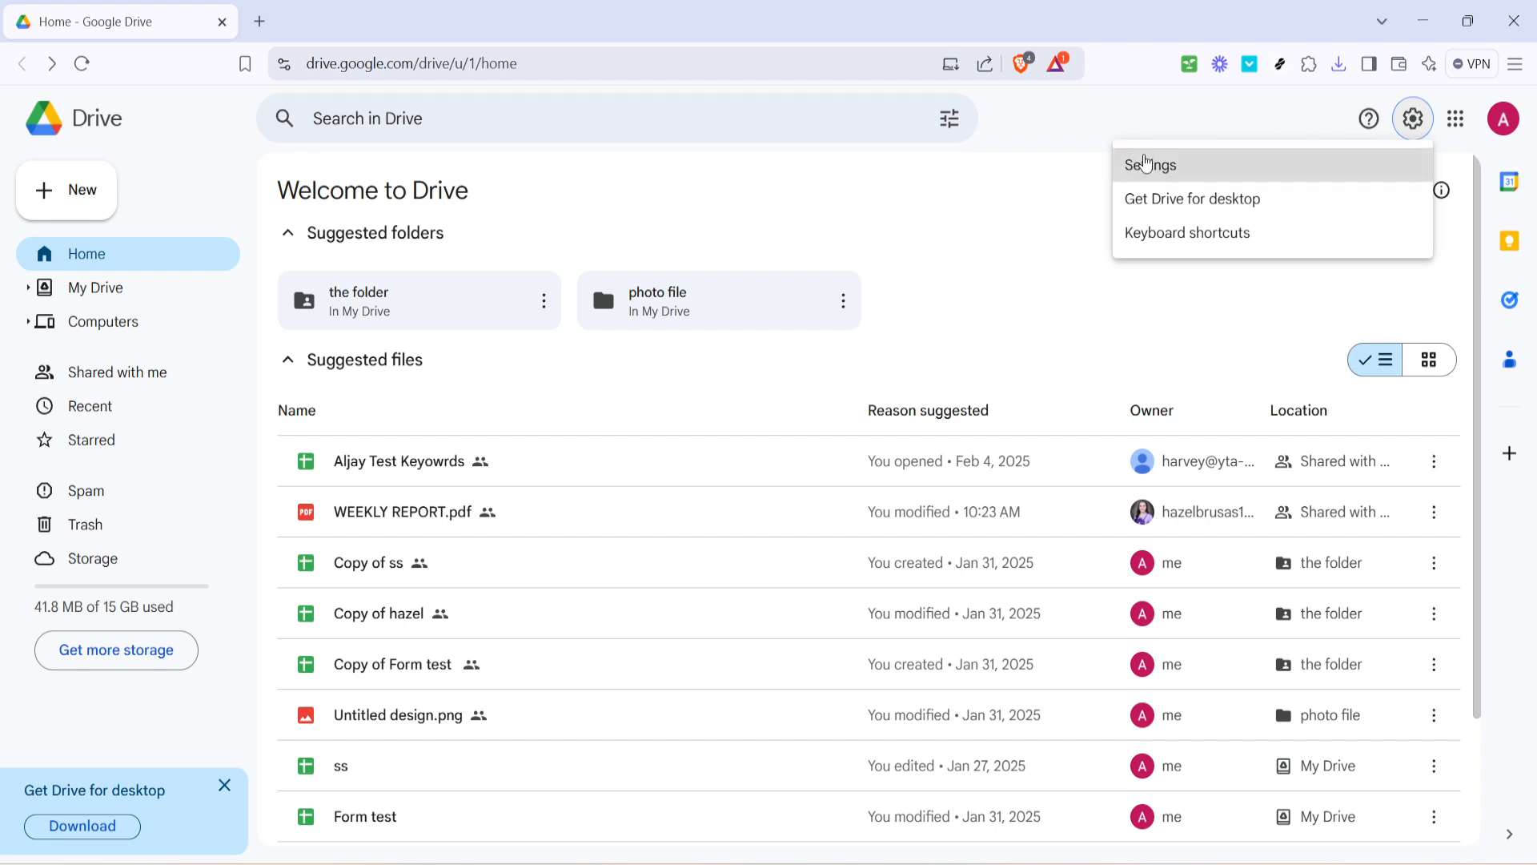
# In Drive Settings, tick the Offline checkbox to enable offline access for recent files
pyautogui.click(1150, 164)
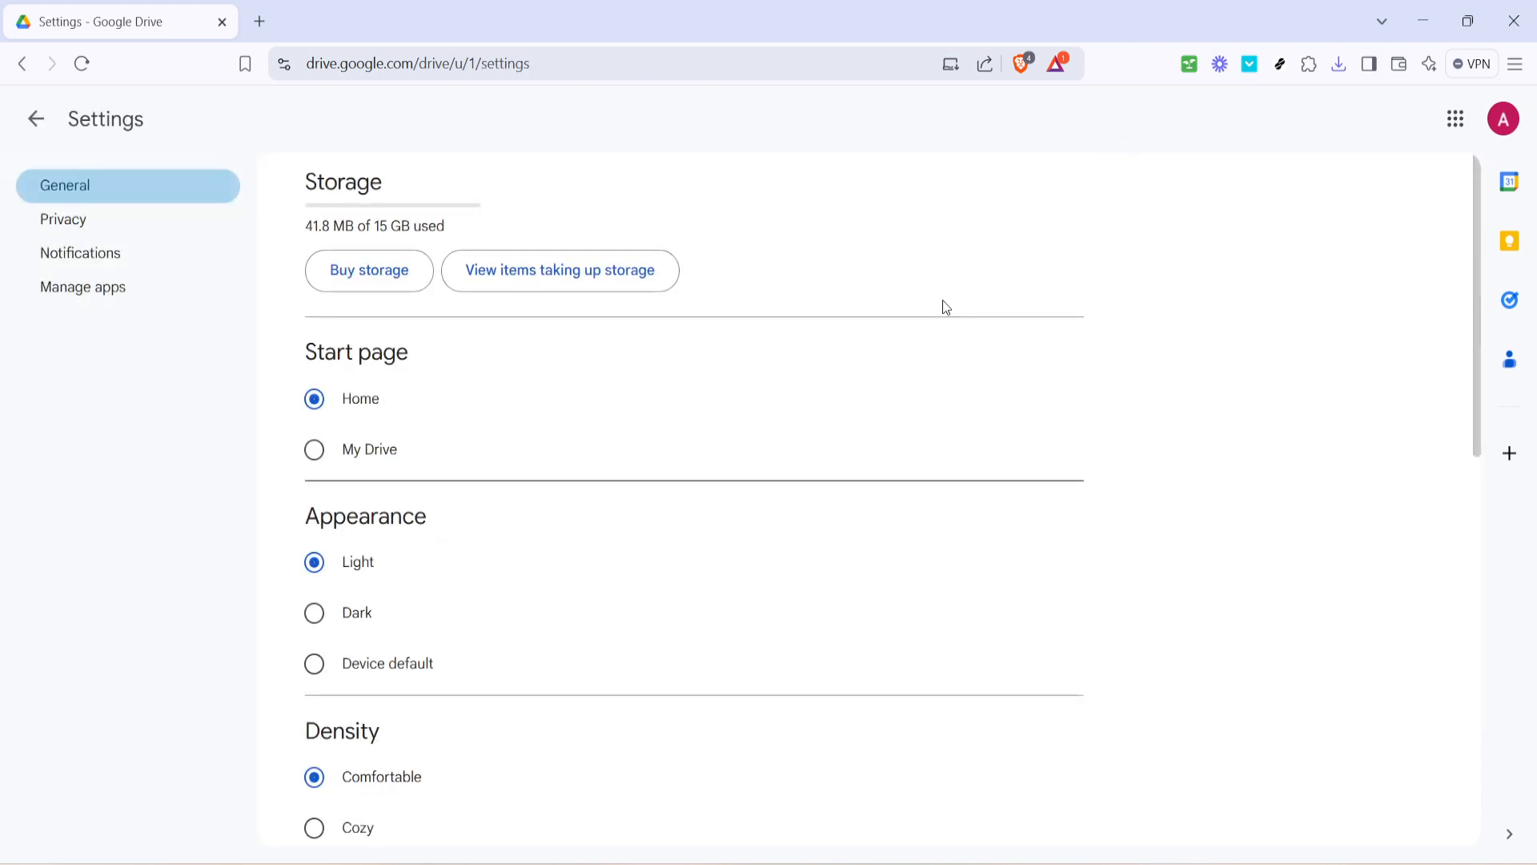
pyautogui.scroll(-3)
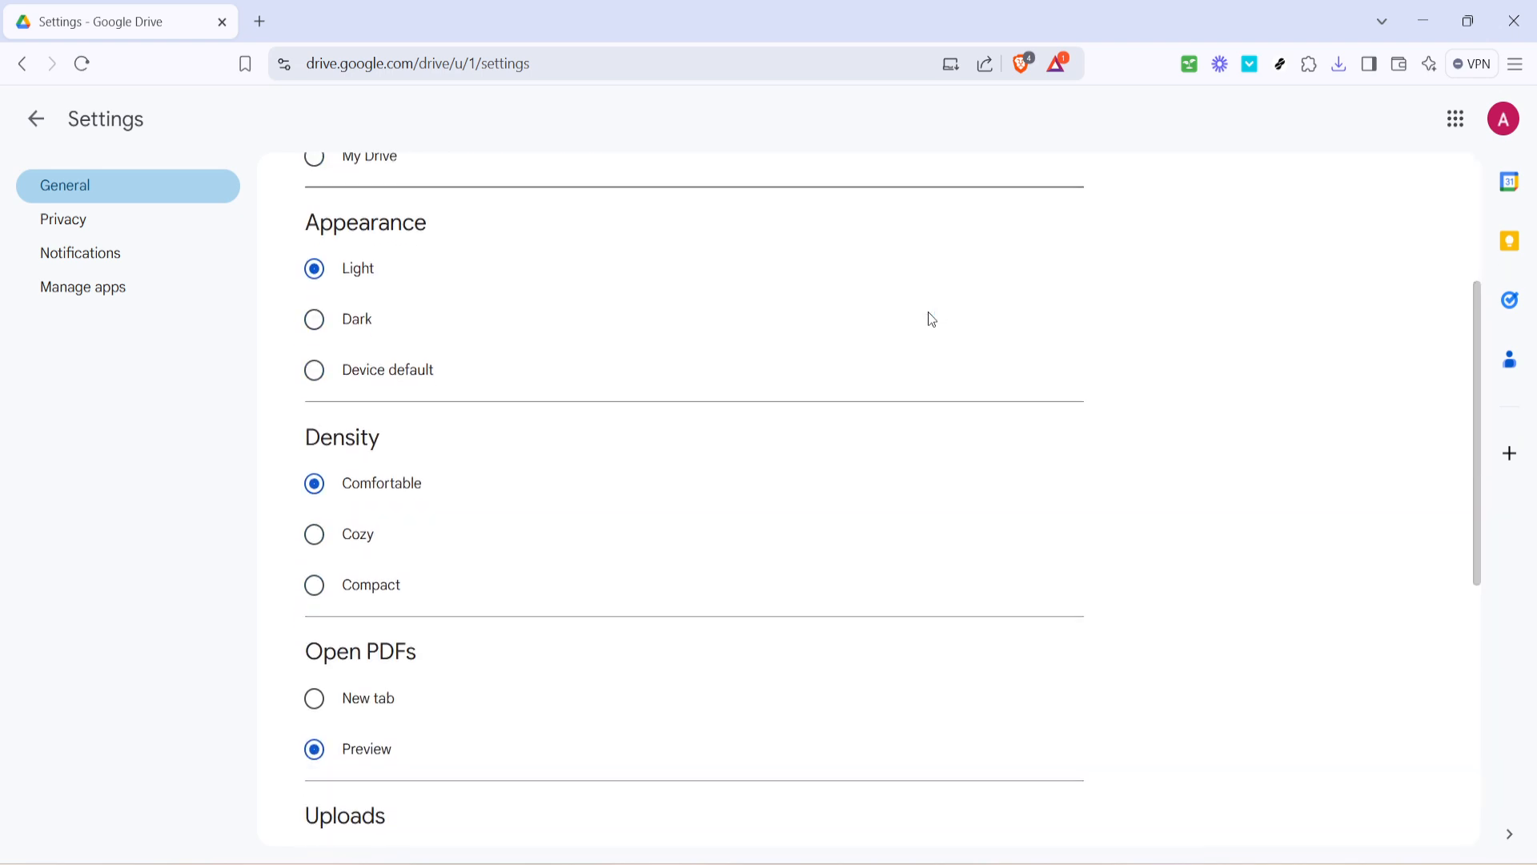
pyautogui.scroll(-3)
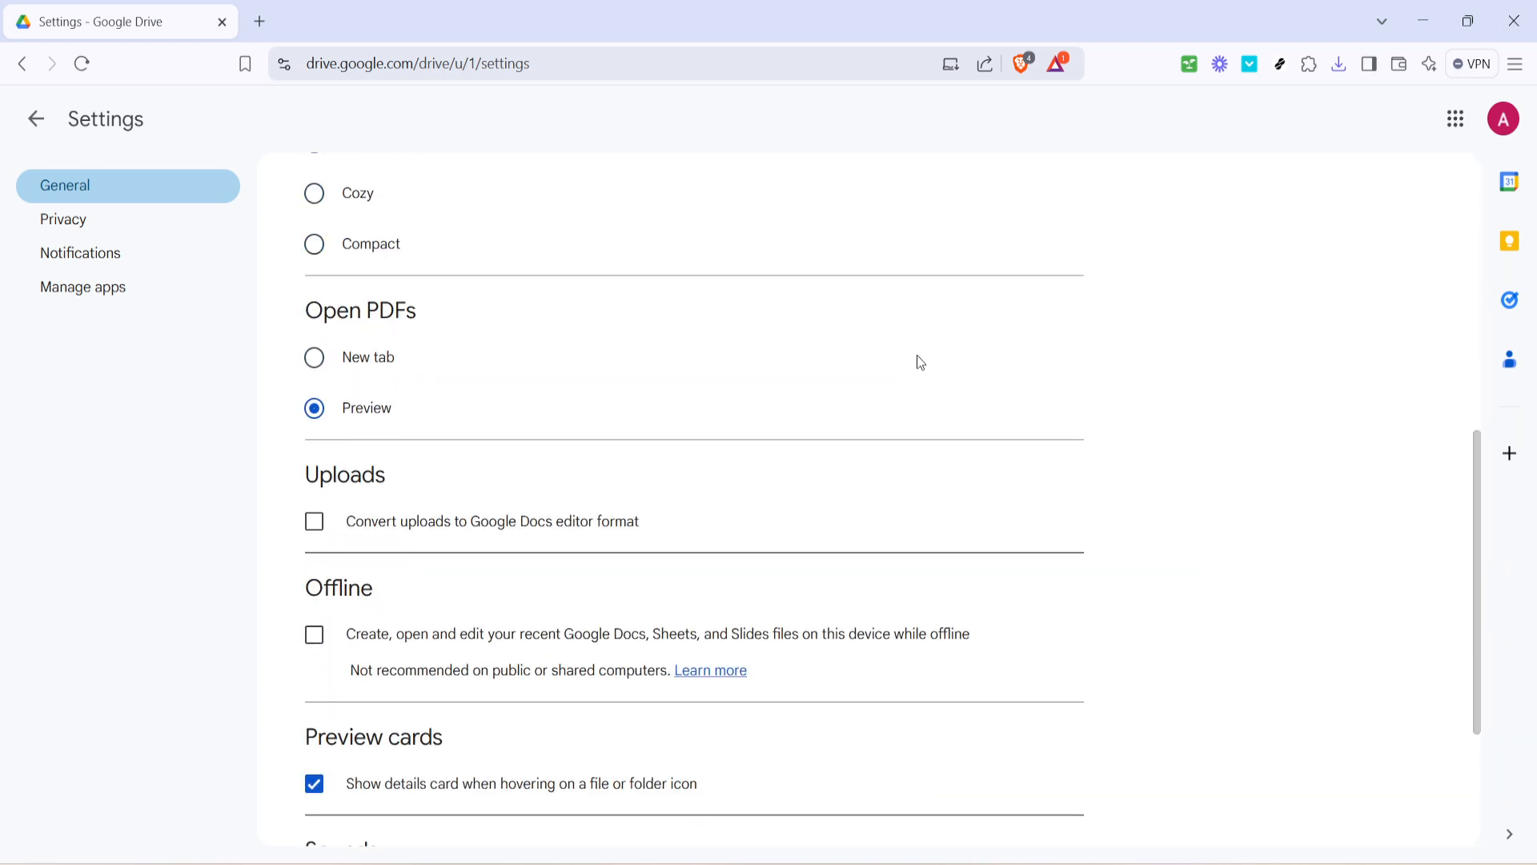
pyautogui.moveTo(447, 629)
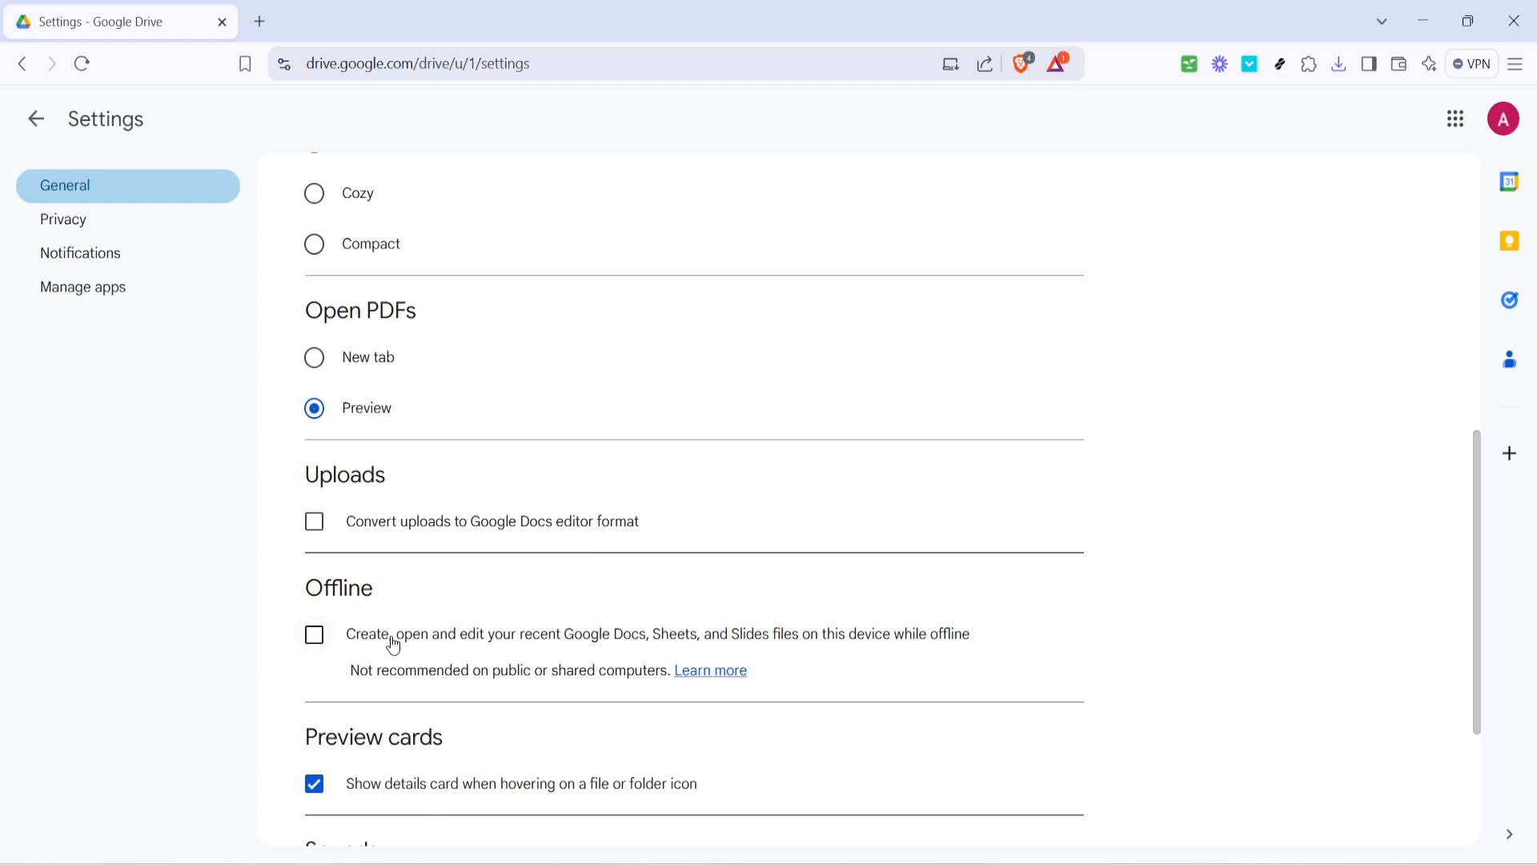
pyautogui.moveTo(388, 641)
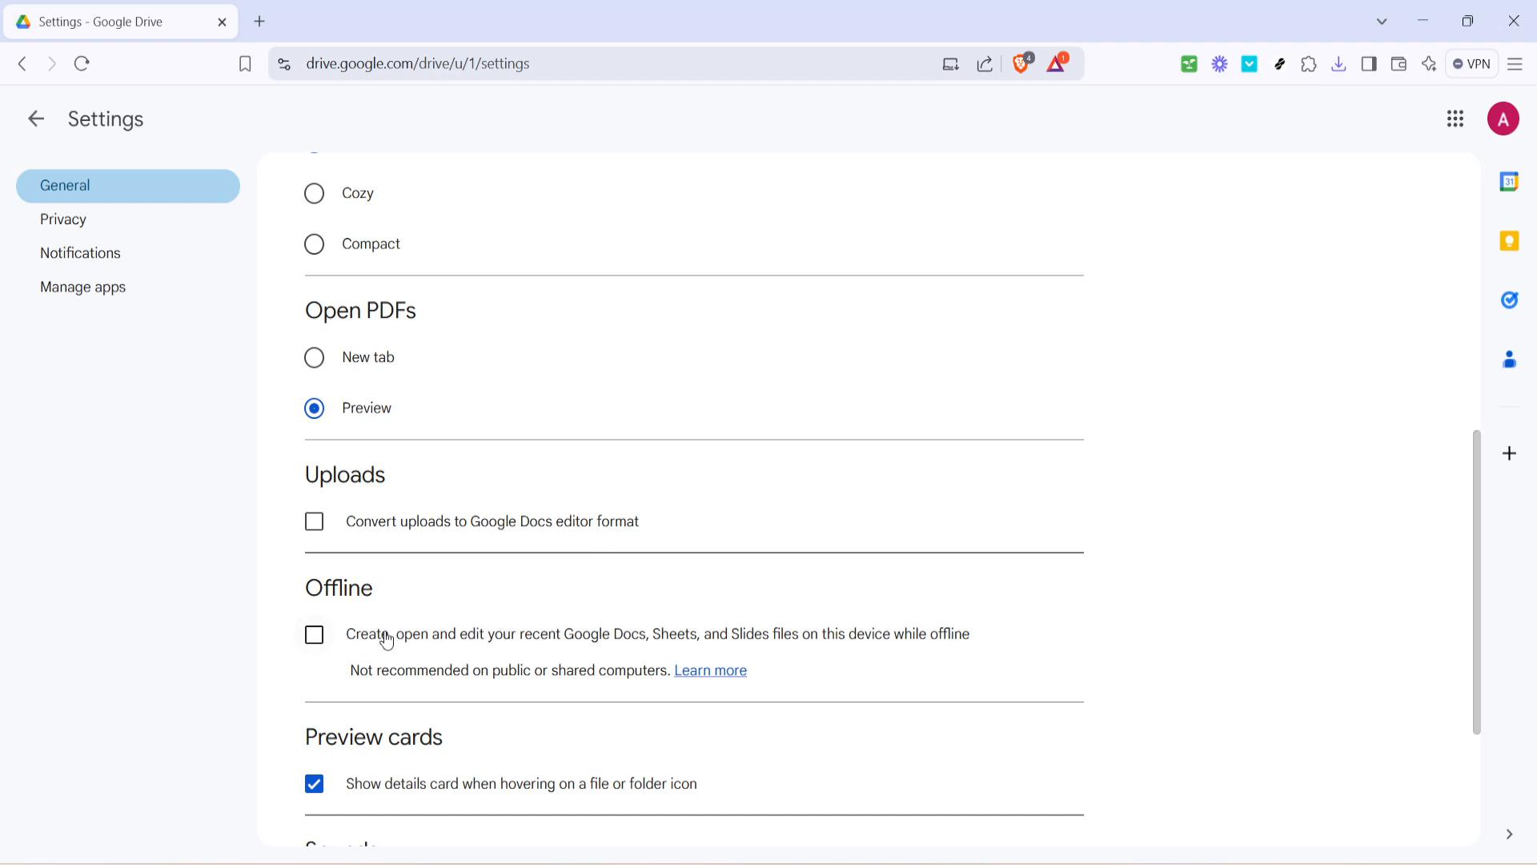
pyautogui.click(314, 634)
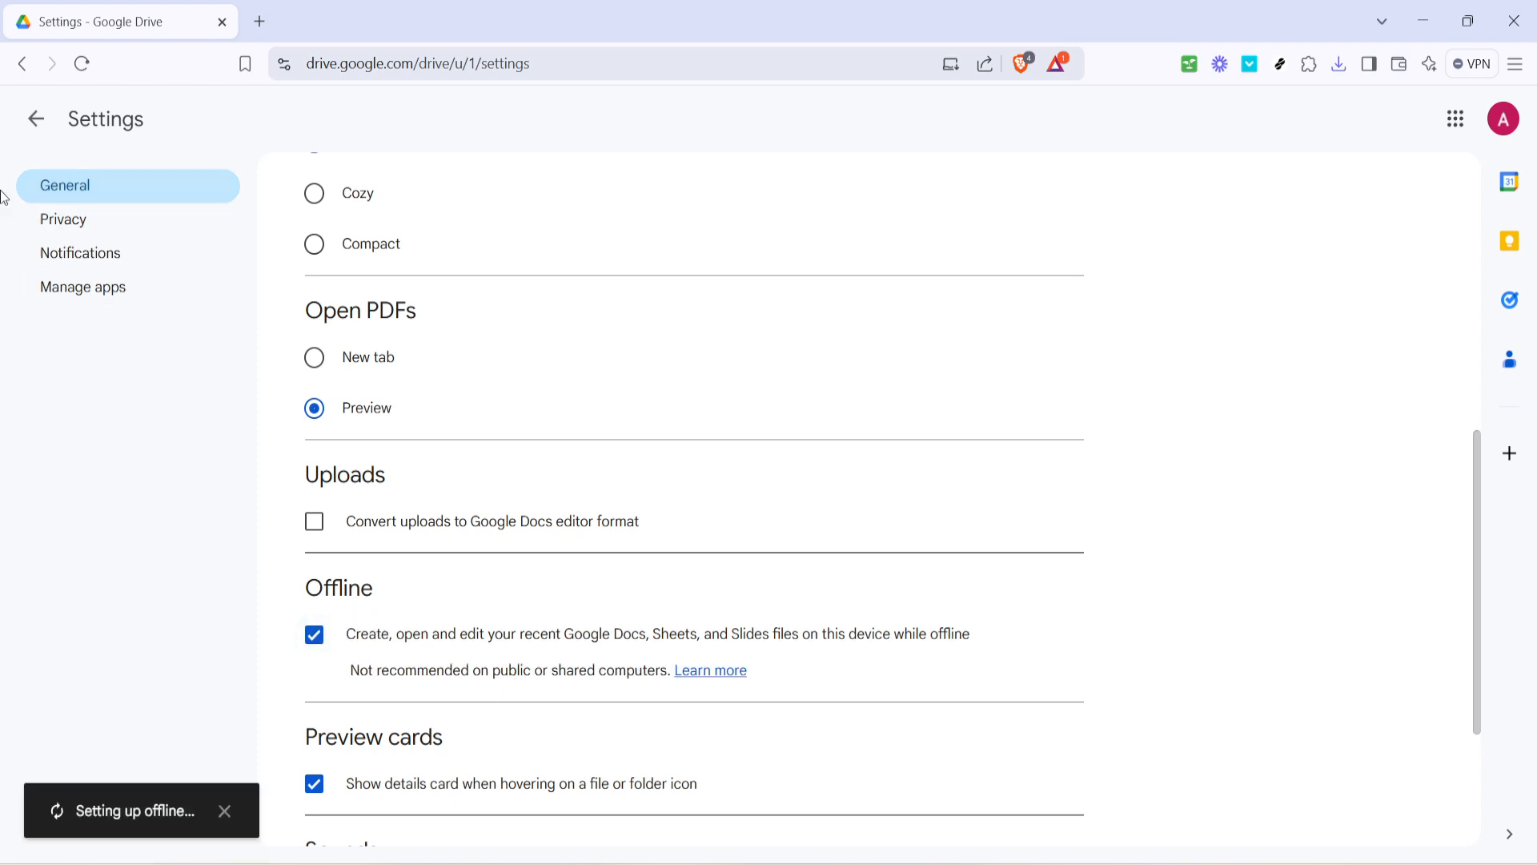
pyautogui.moveTo(35, 118)
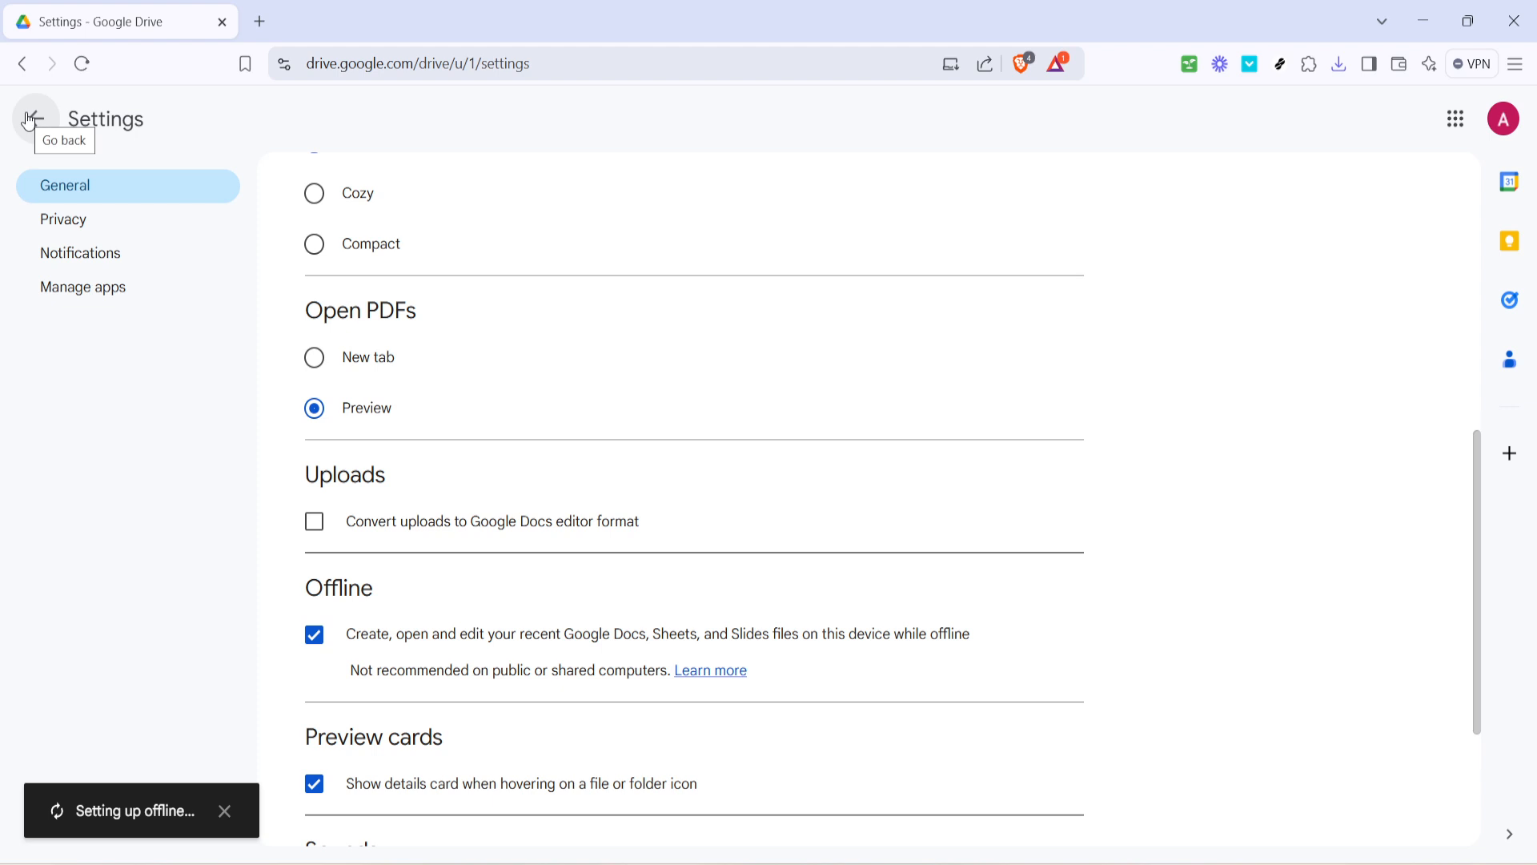
# Return from Settings to the Drive Home page
pyautogui.click(33, 118)
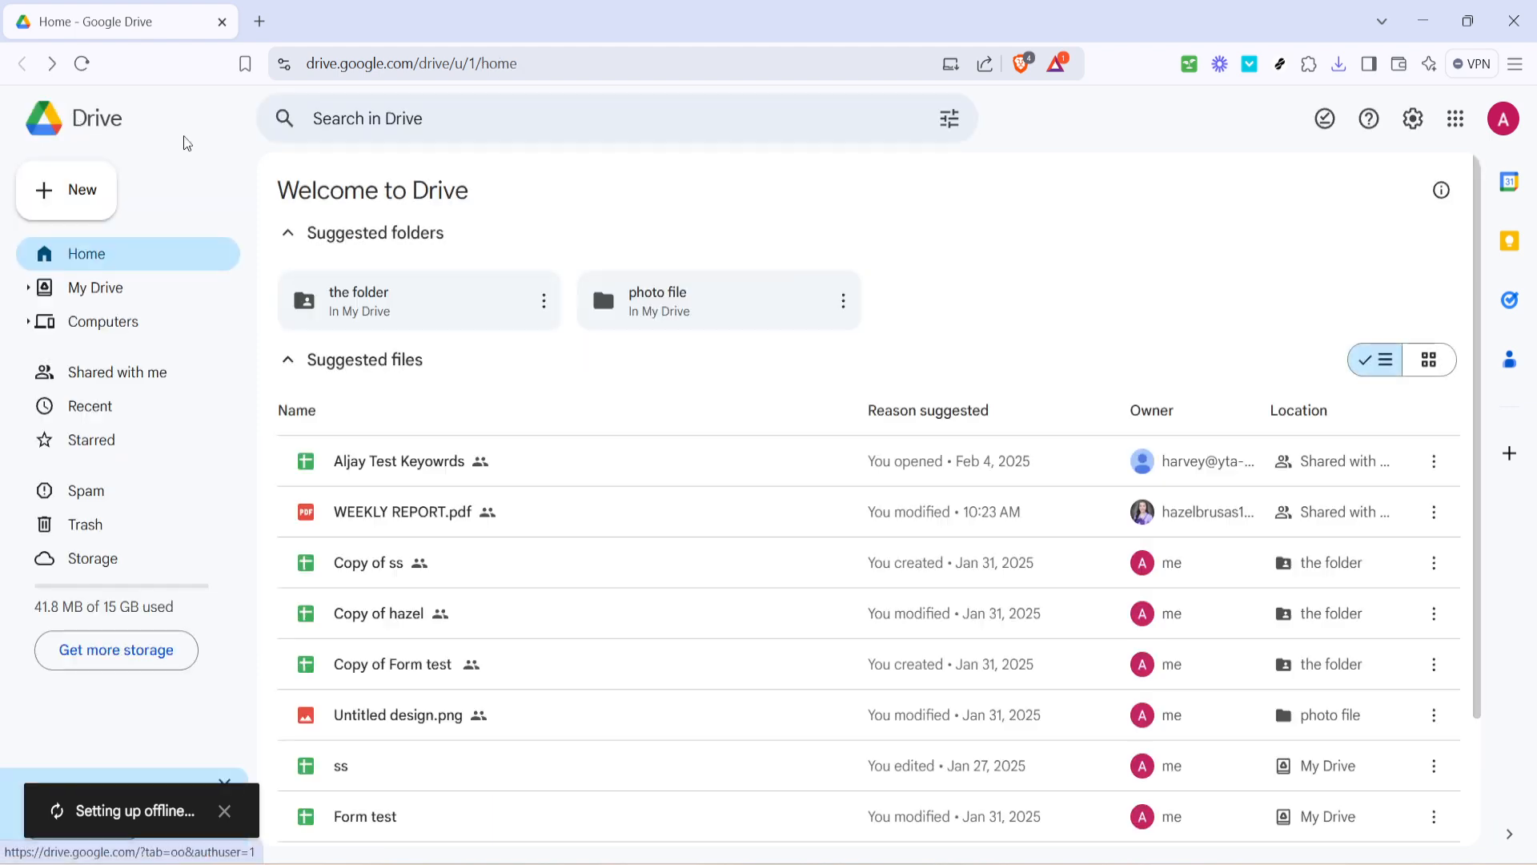
pyautogui.moveTo(1006, 233)
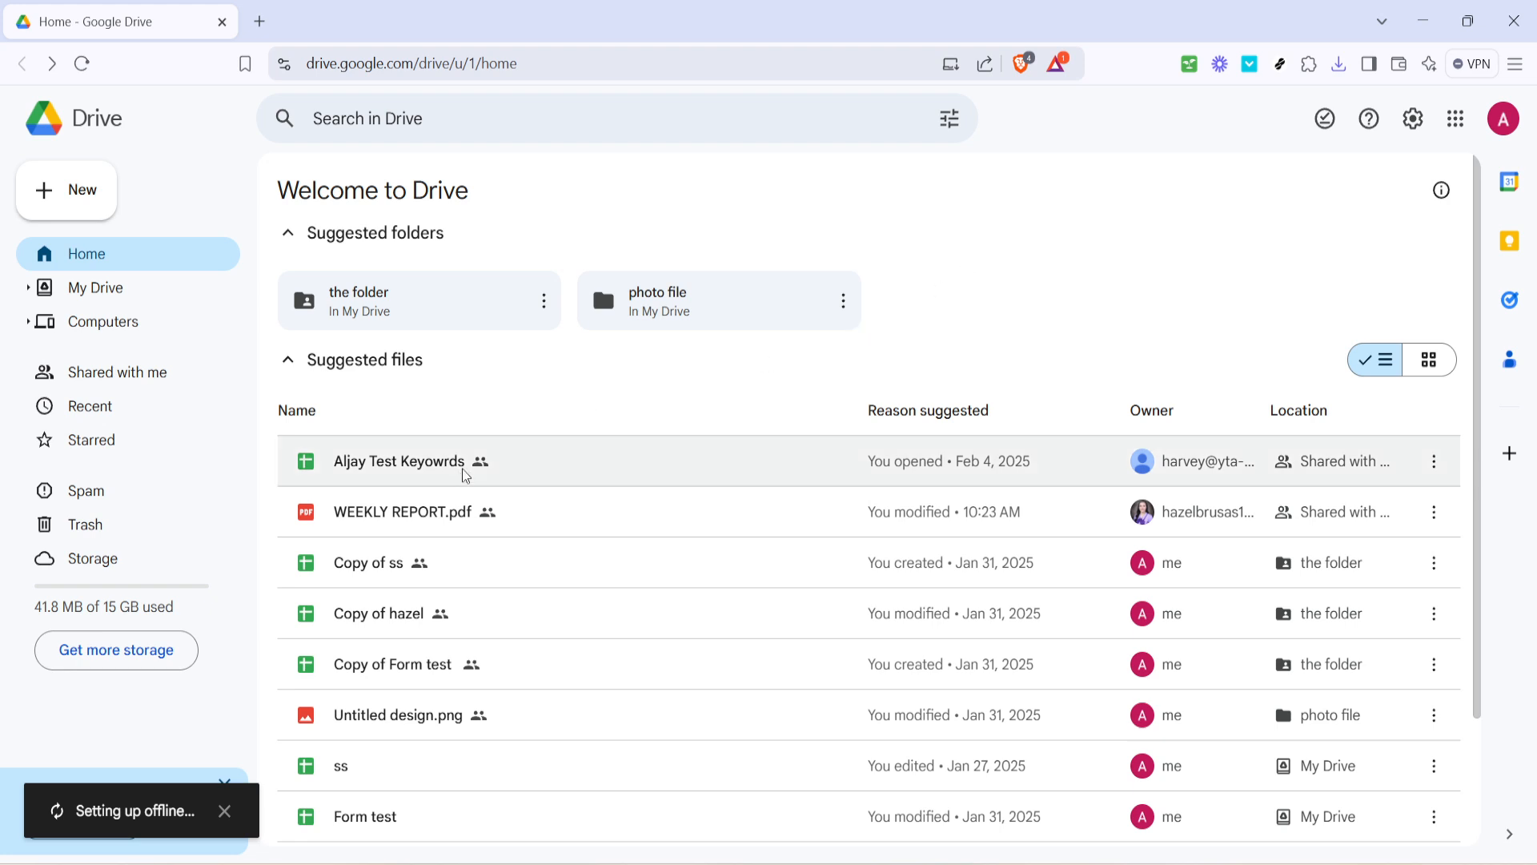
pyautogui.moveTo(579, 458)
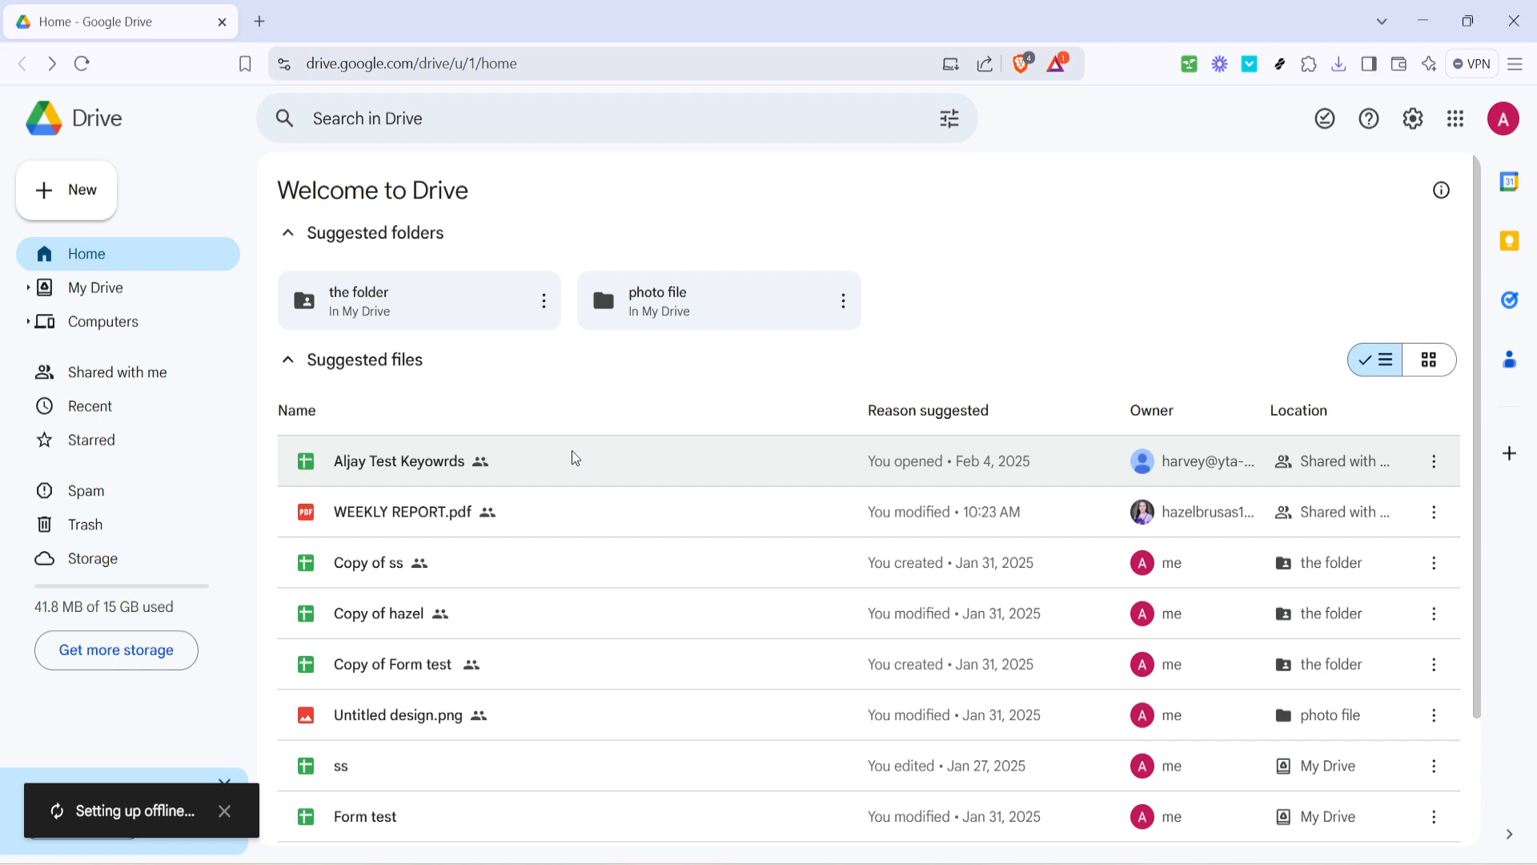
pyautogui.moveTo(511, 562)
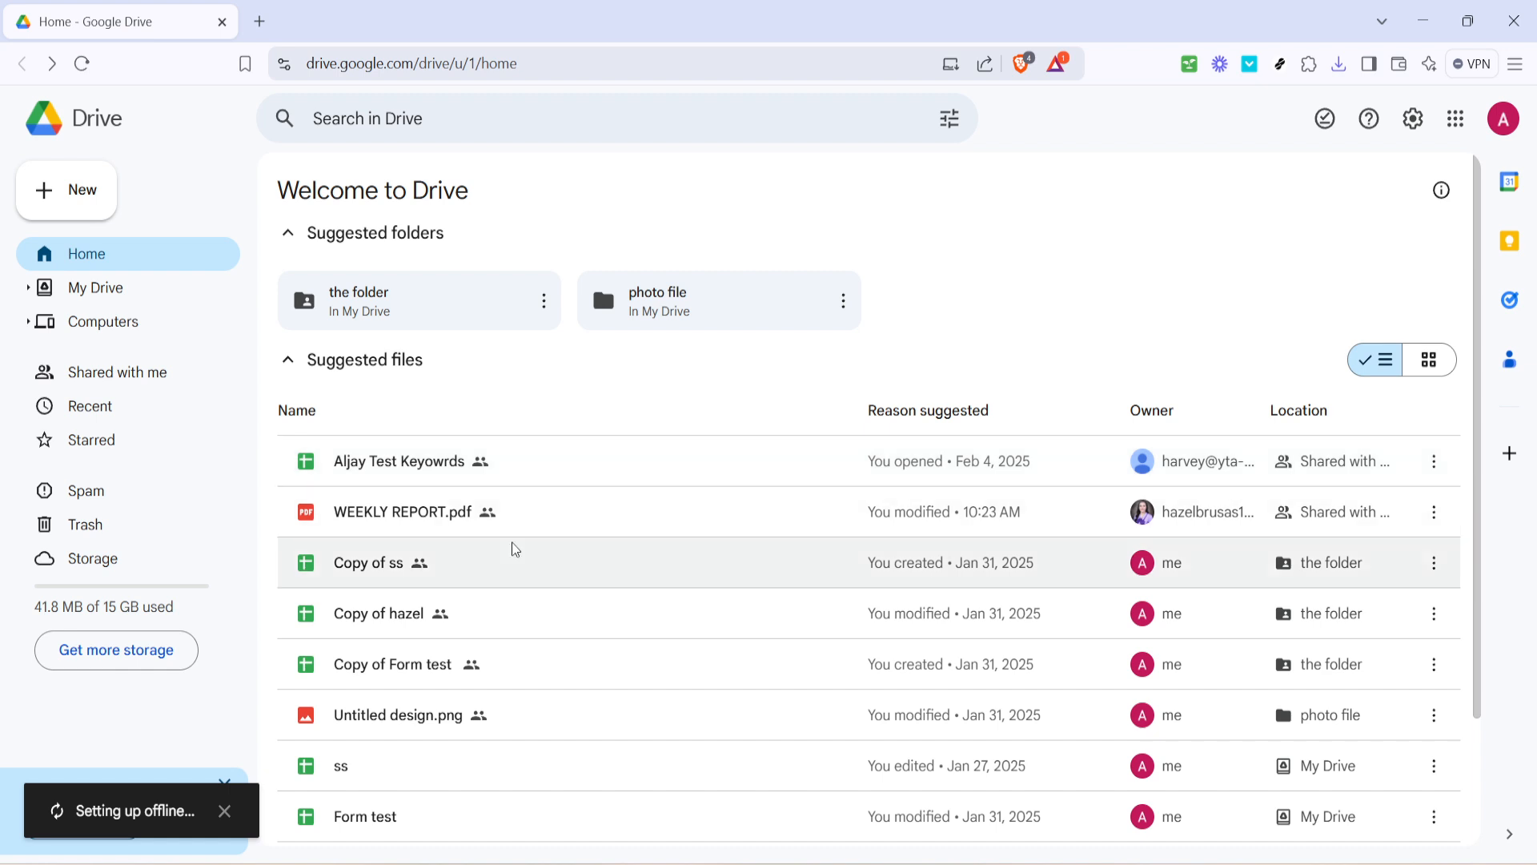
# Make the 'Copy of ss' spreadsheet available offline from its file actions
pyautogui.rightClick(367, 562)
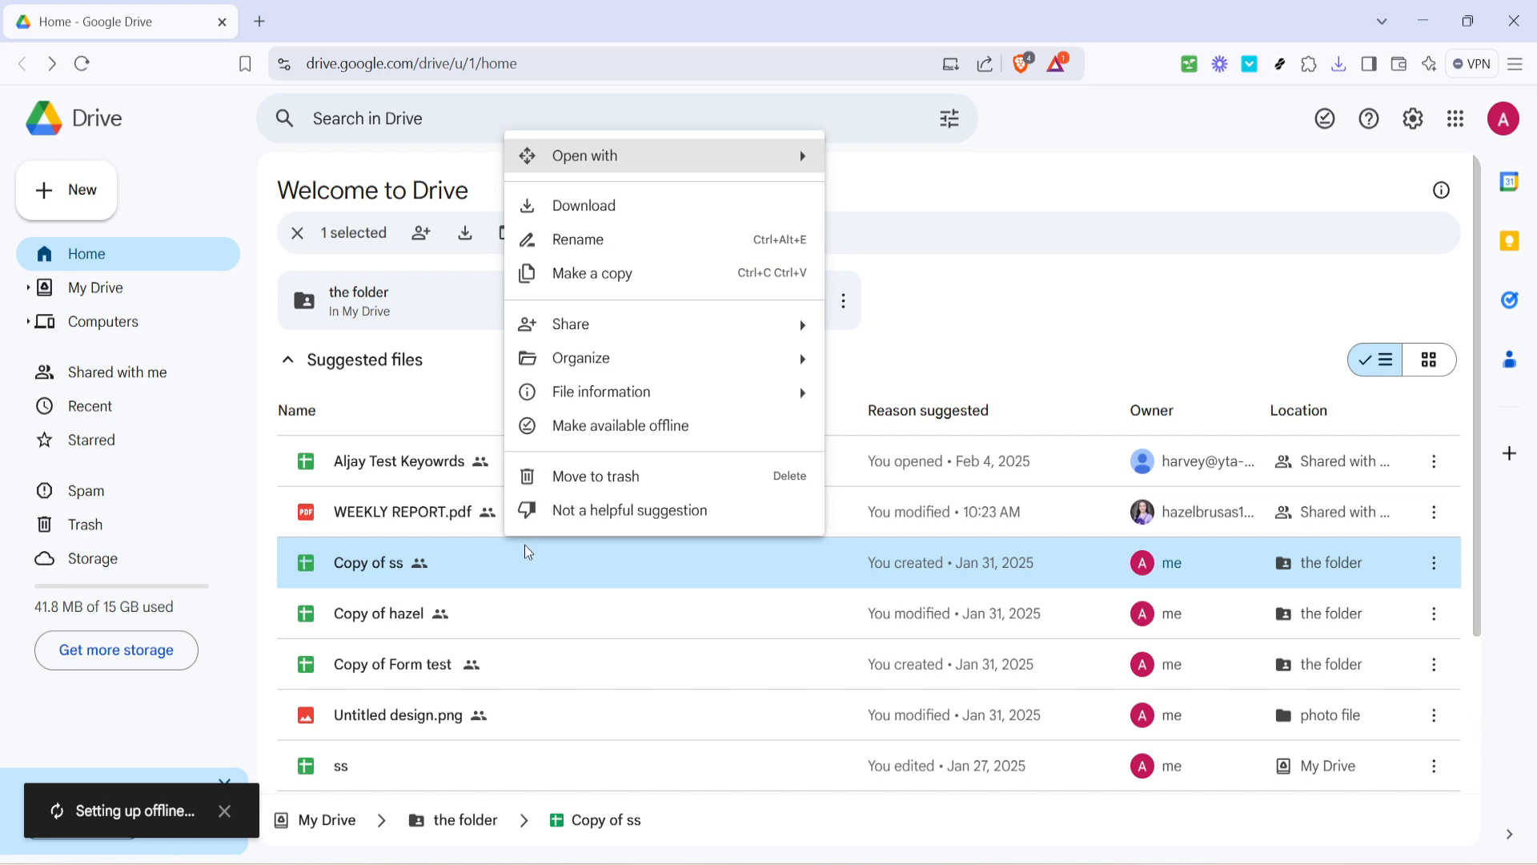
pyautogui.moveTo(614, 461)
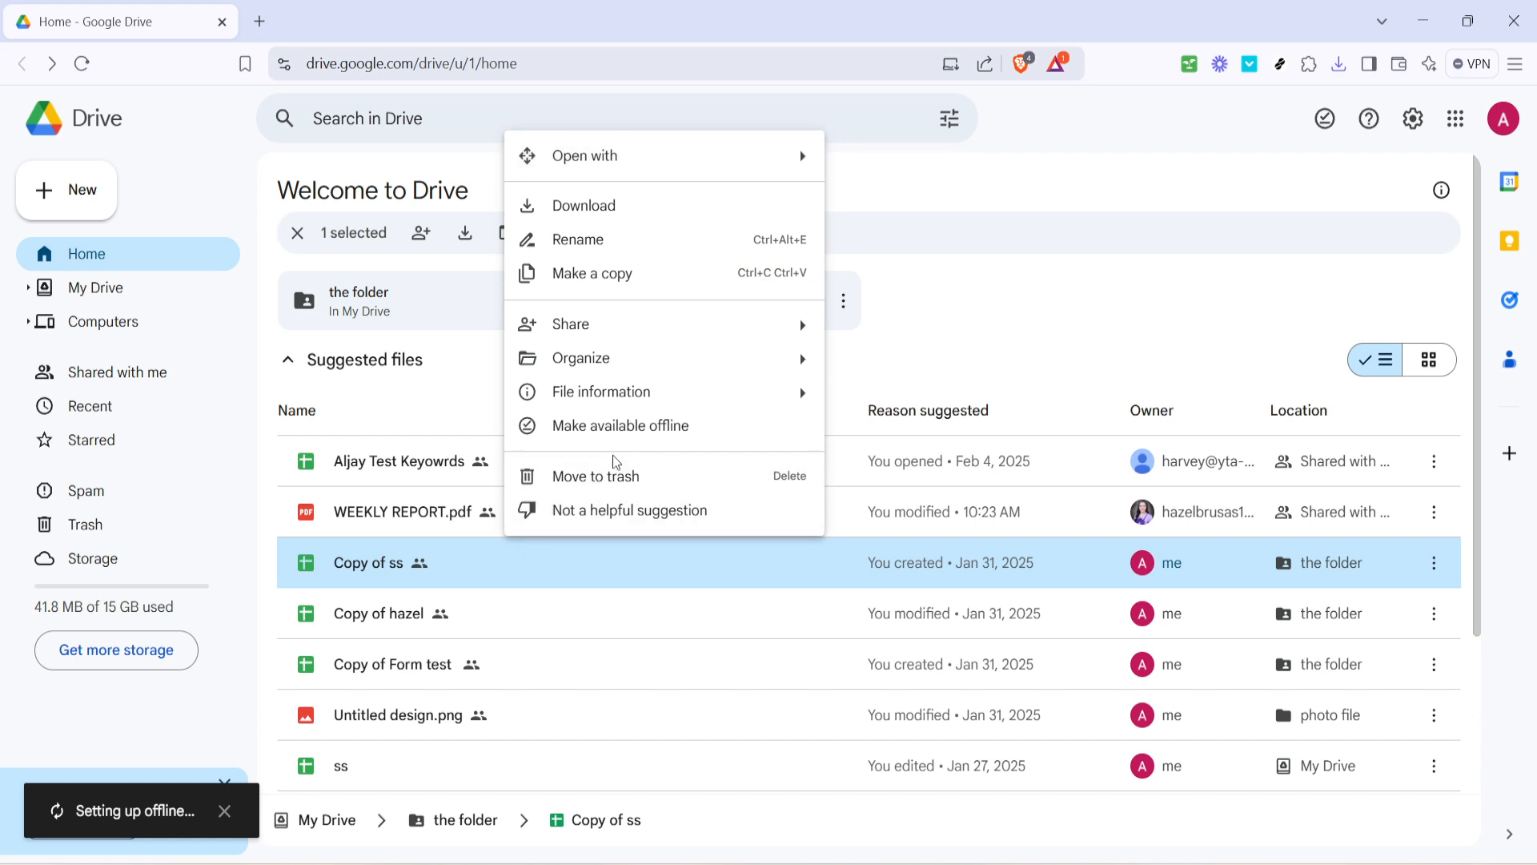
pyautogui.moveTo(622, 424)
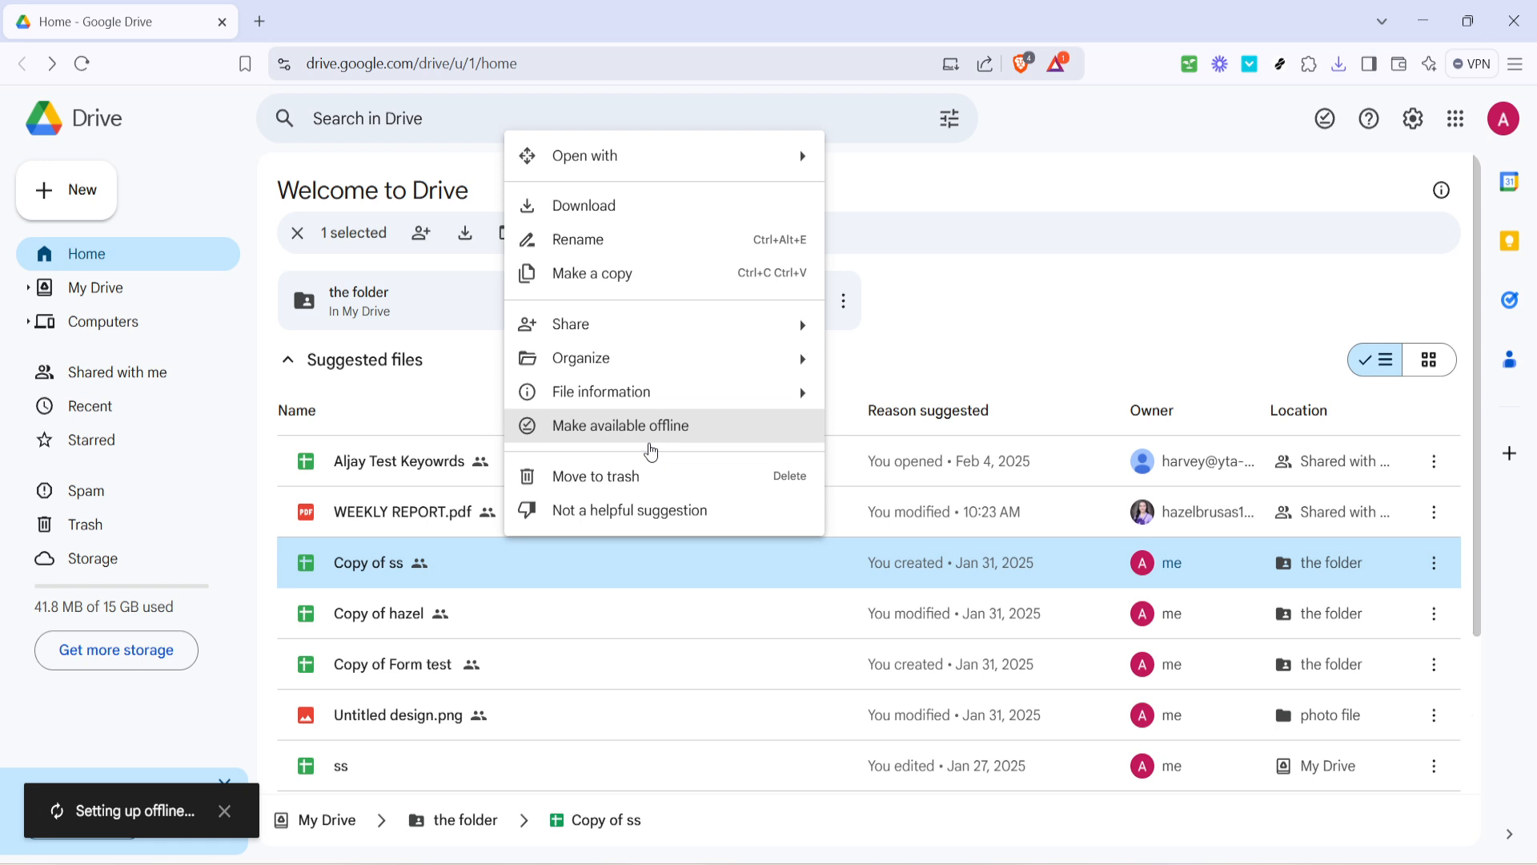
pyautogui.moveTo(748, 439)
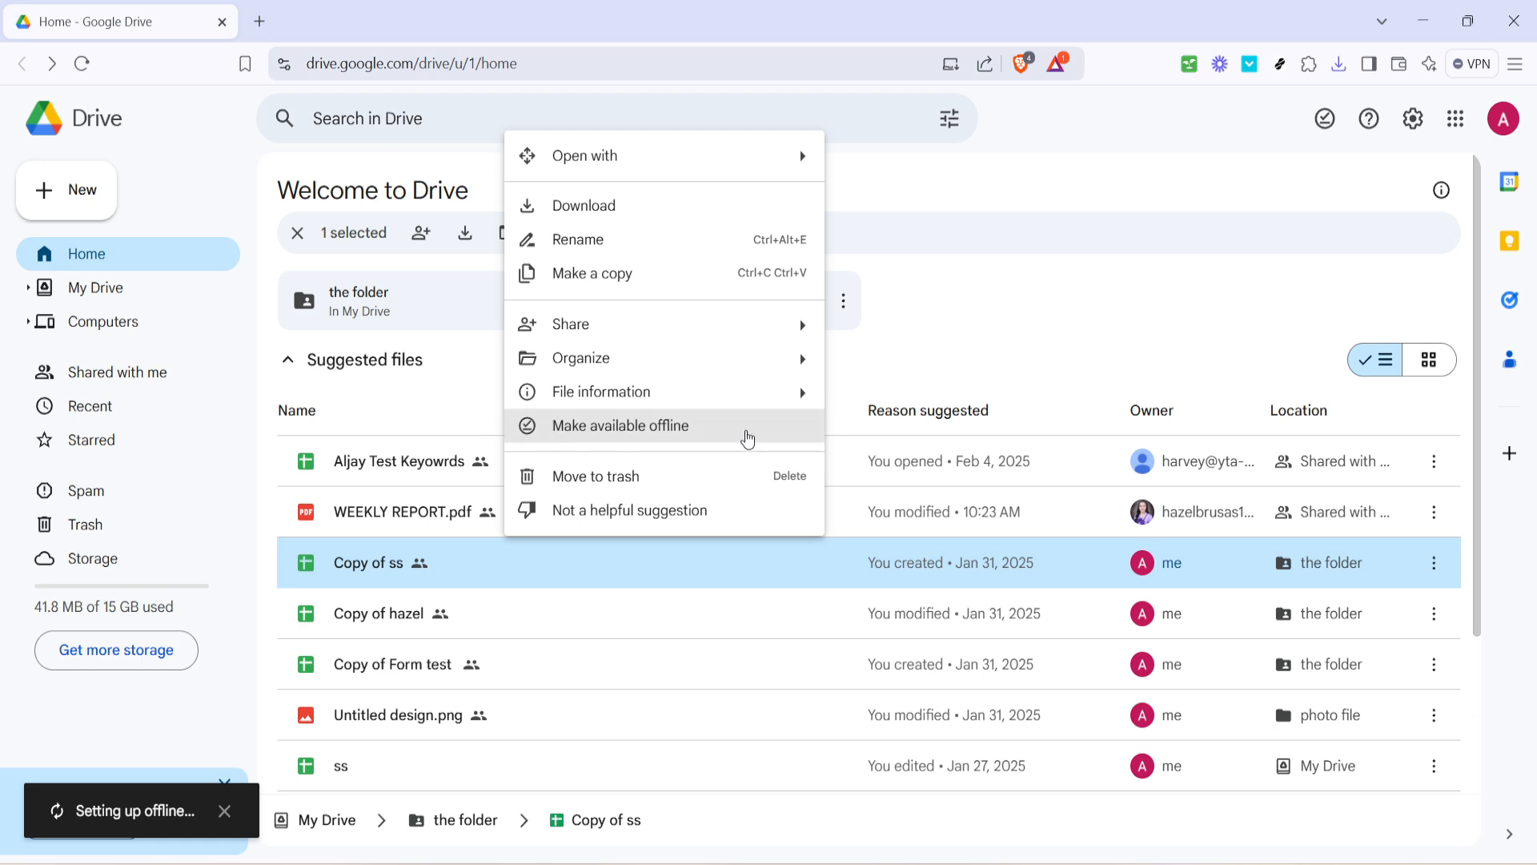
pyautogui.moveTo(639, 434)
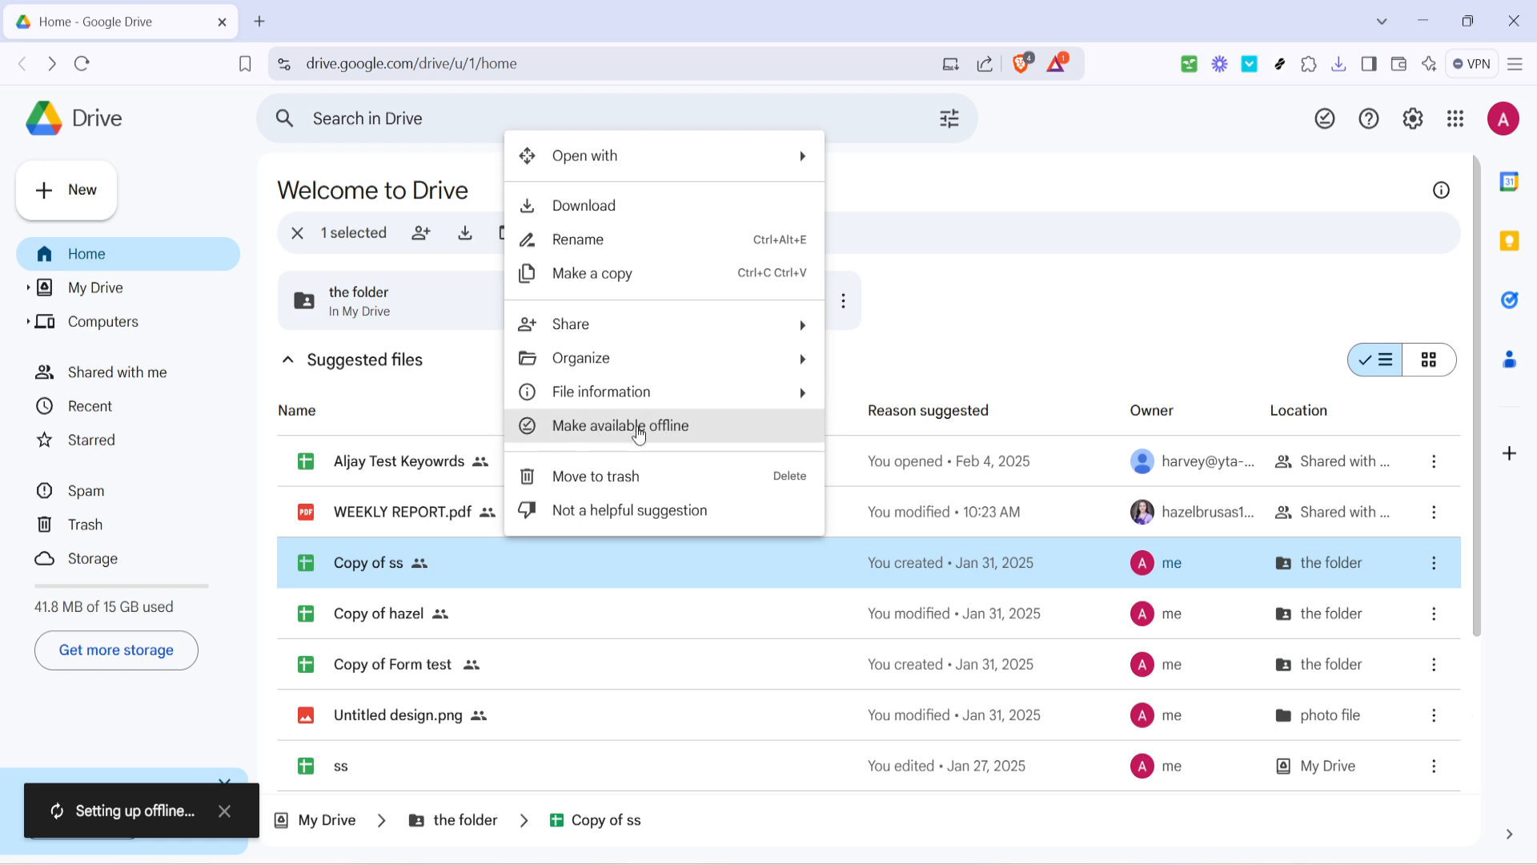
pyautogui.click(619, 426)
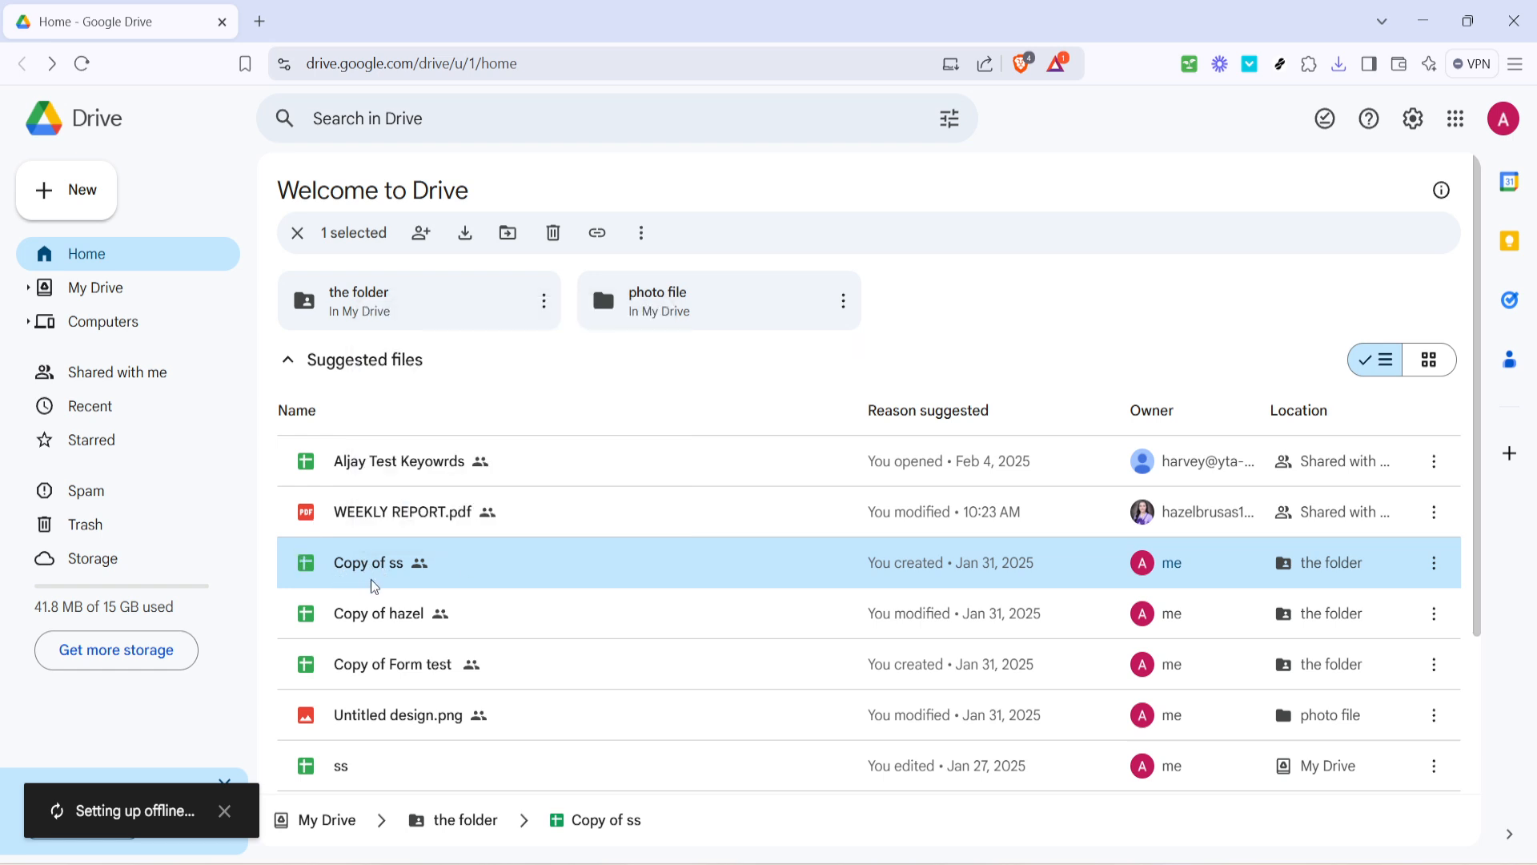
pyautogui.moveTo(866, 368)
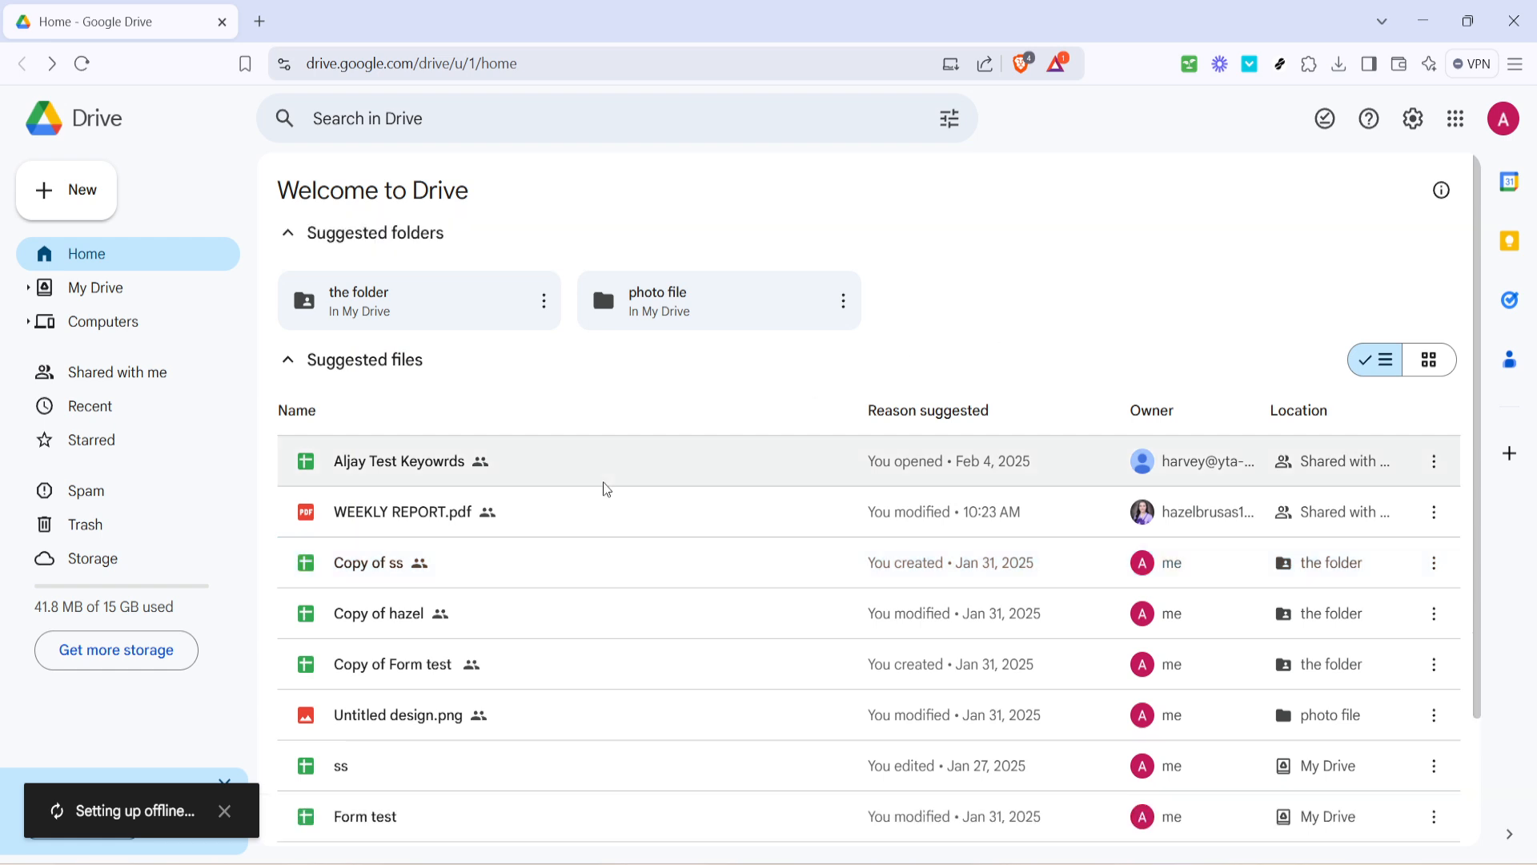
pyautogui.moveTo(738, 556)
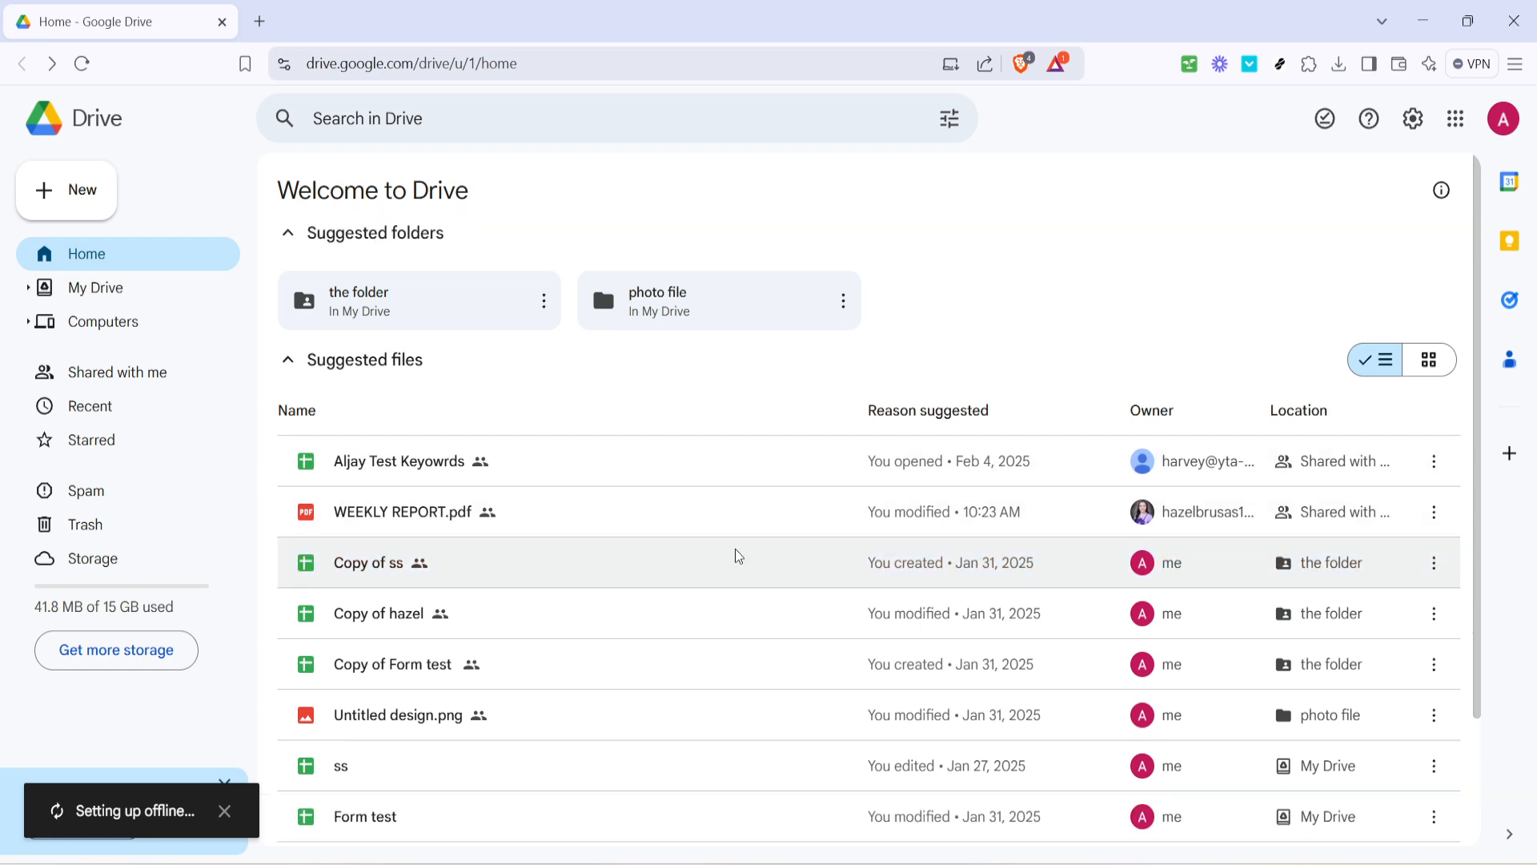
pyautogui.moveTo(808, 461)
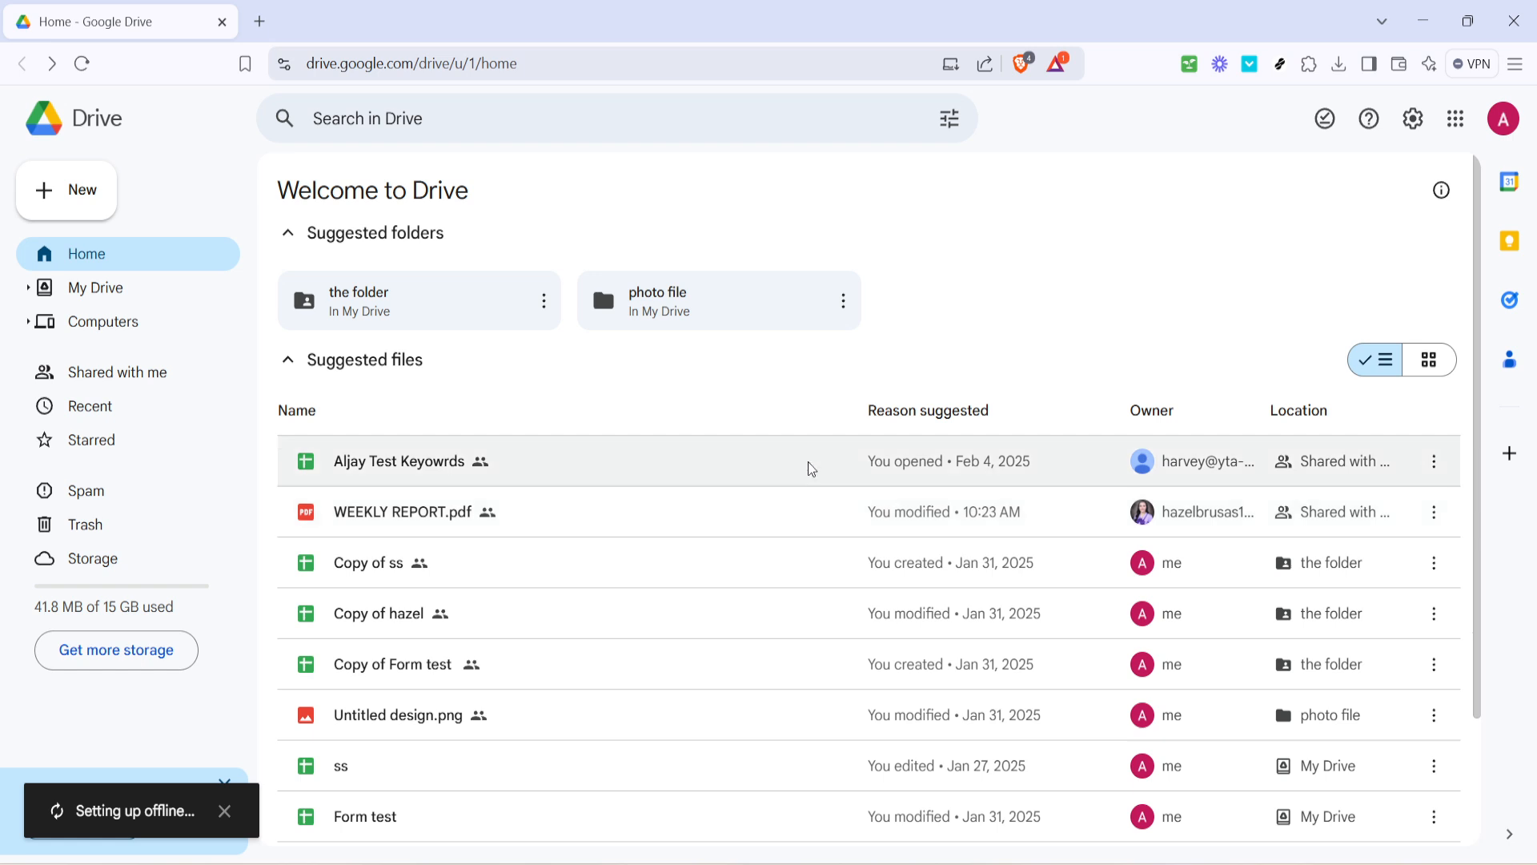
pyautogui.moveTo(1016, 321)
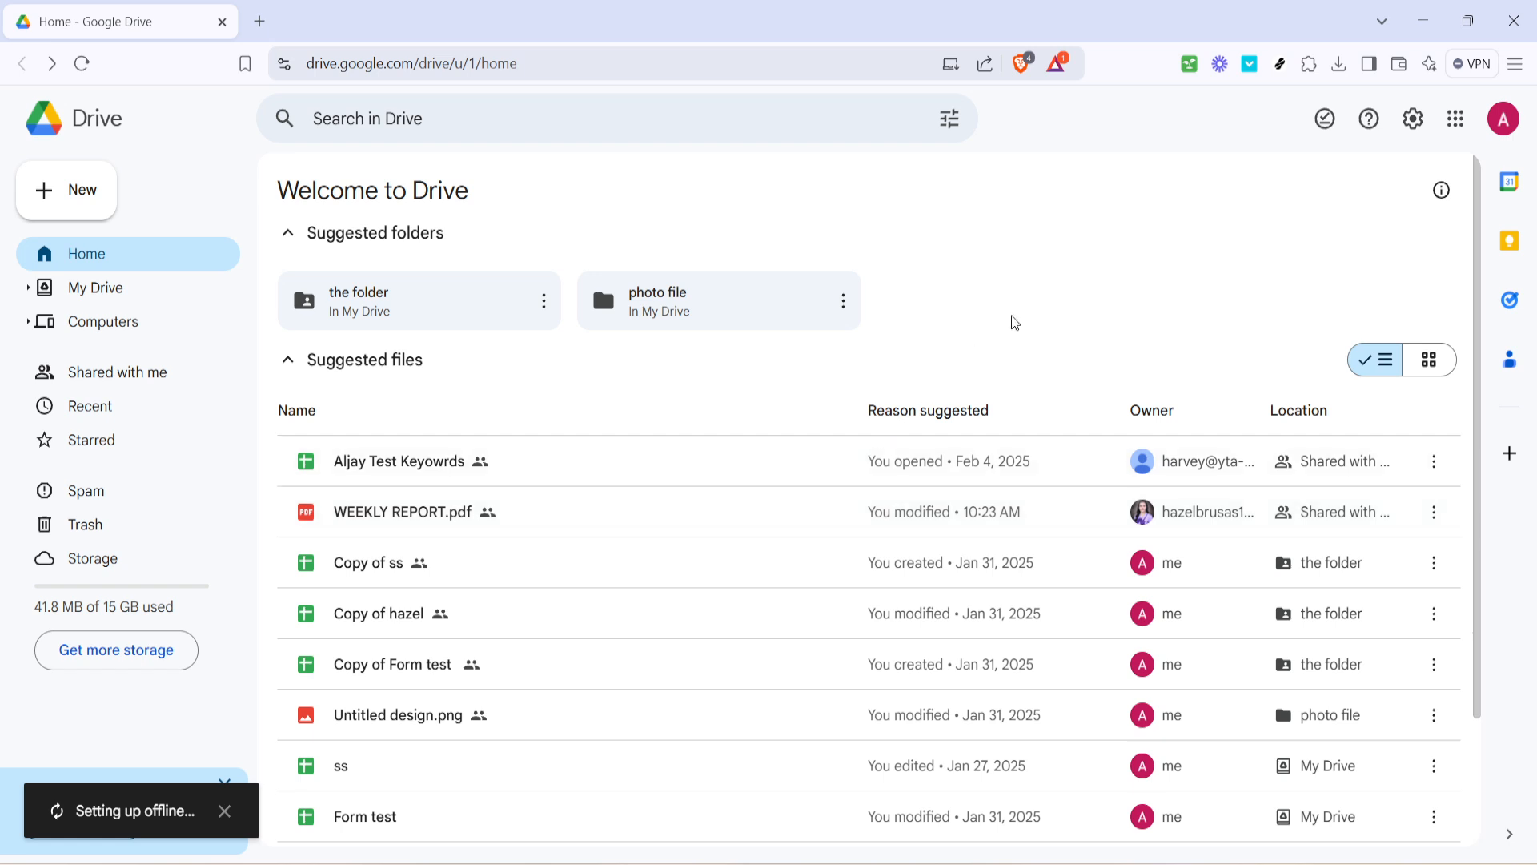